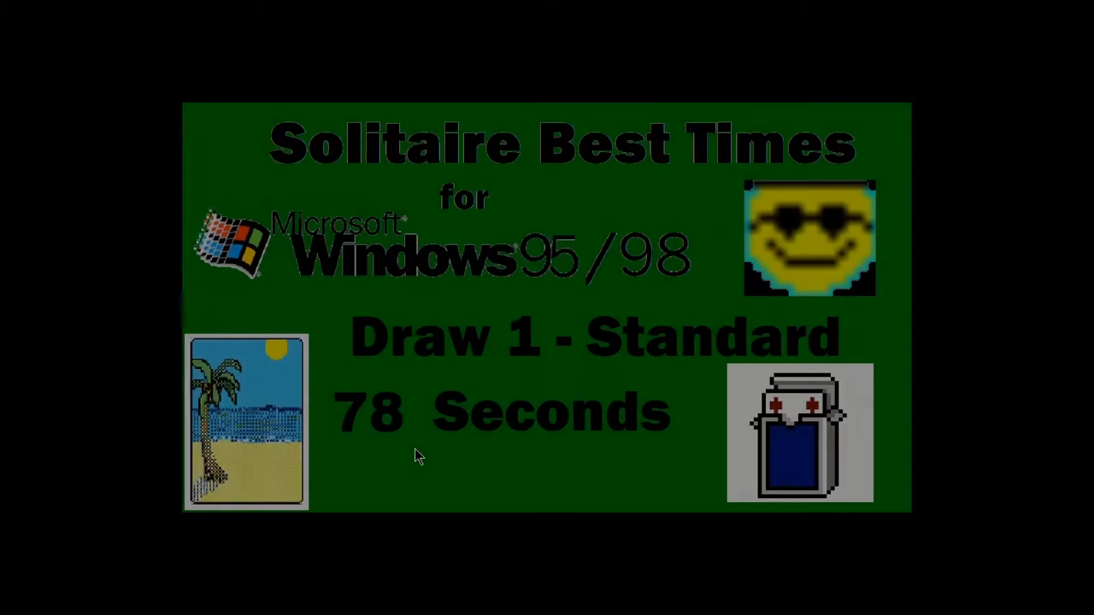
Bring up the Start menu's app list over the 78-second best-time title card
click(14, 605)
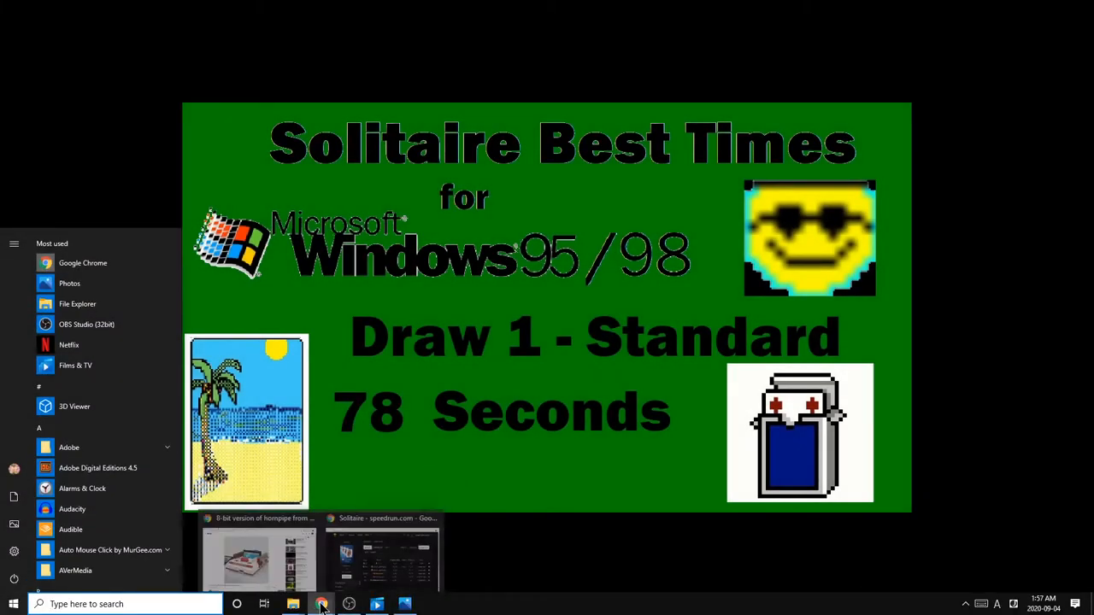
View the speedrun.com Solitaire Draw One leaderboard for Windows 3/95/98 and scroll through it
click(383, 551)
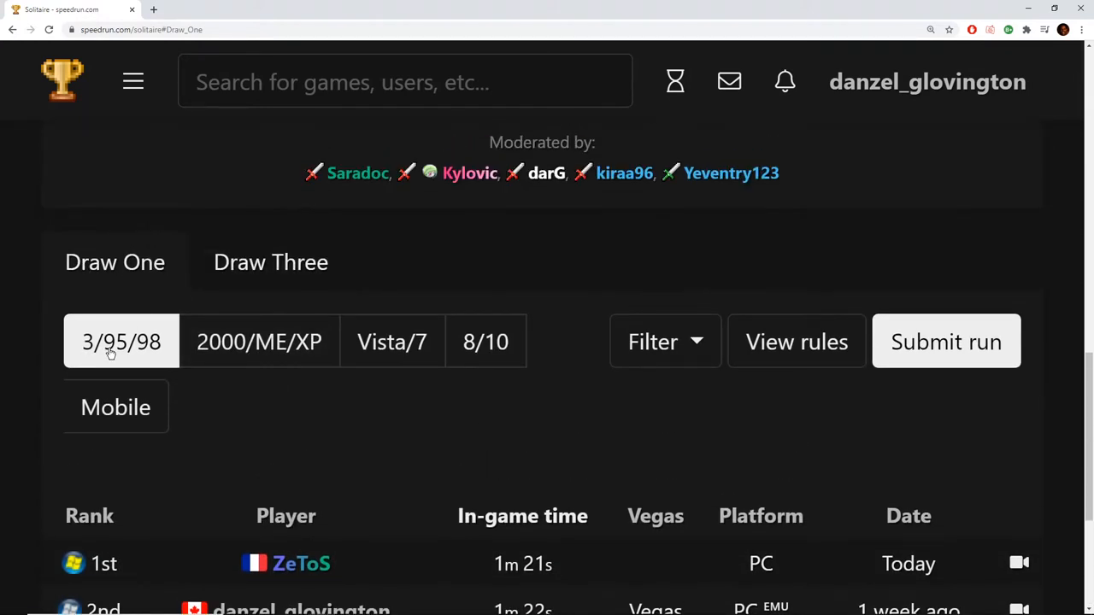
scroll(down, 3)
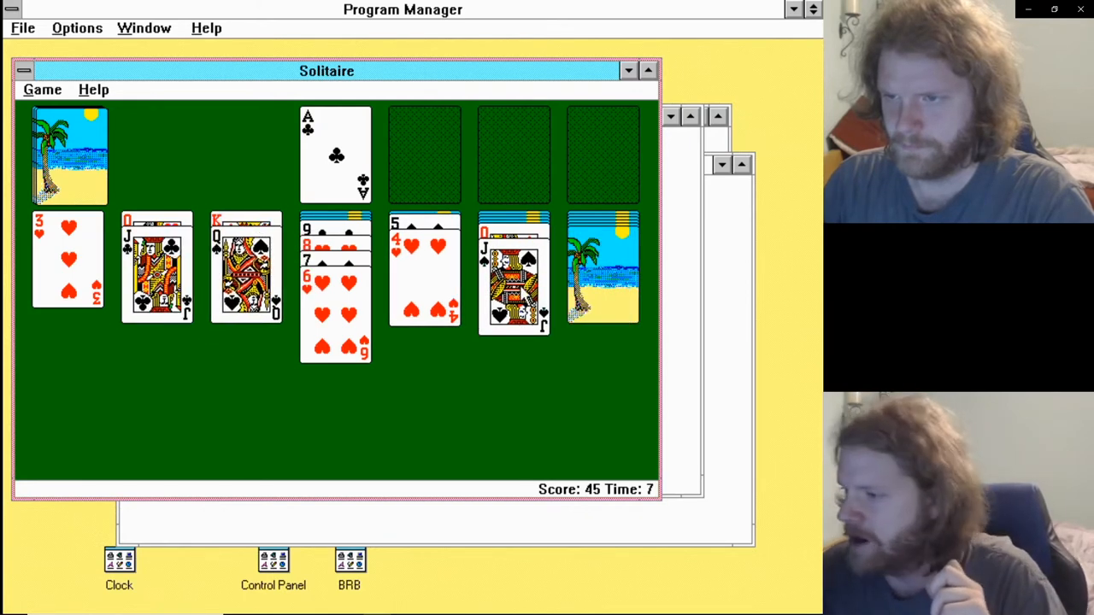
Draw from the stock and move tableau cards, reaching score 237 at 43 seconds
click(68, 154)
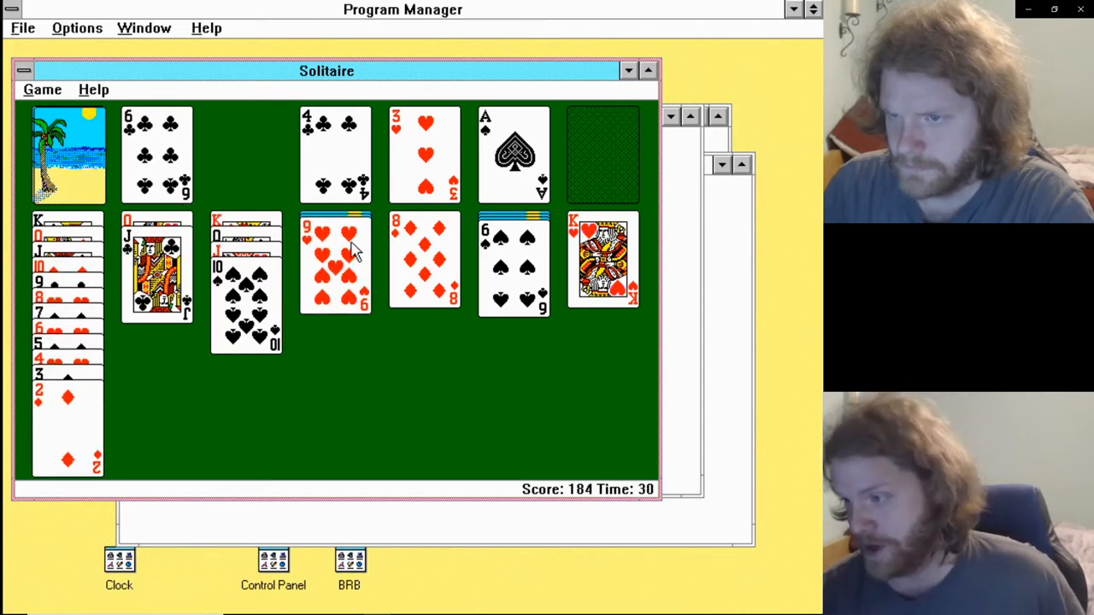
drag(335, 273, 246, 290)
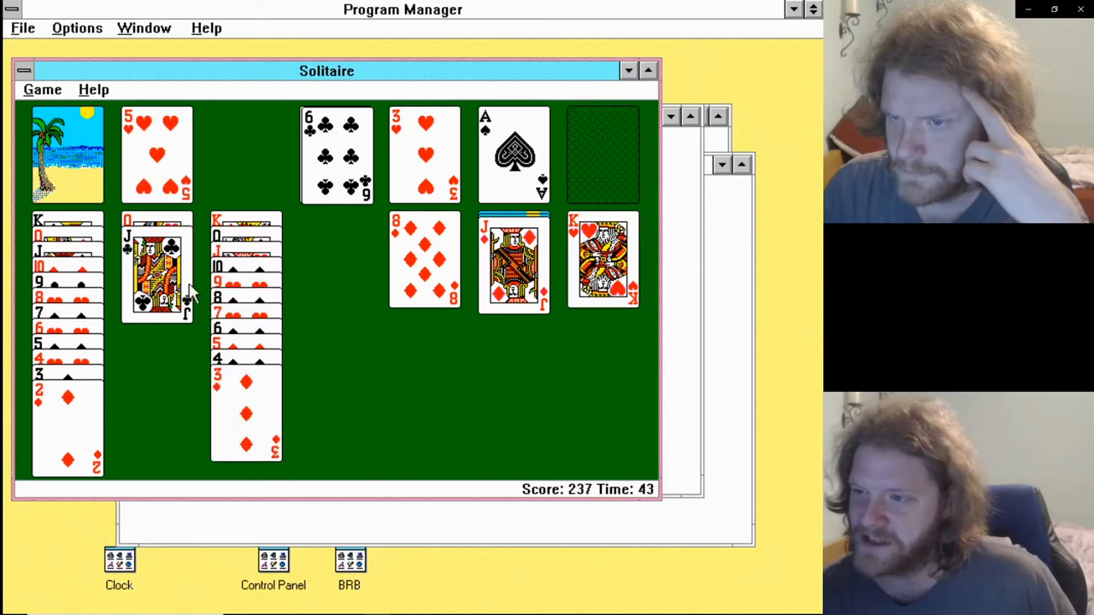
Shift the second column into the empty fourth, send all cards to the foundations, and stop the win cascade at 78 seconds
drag(156, 267, 336, 257)
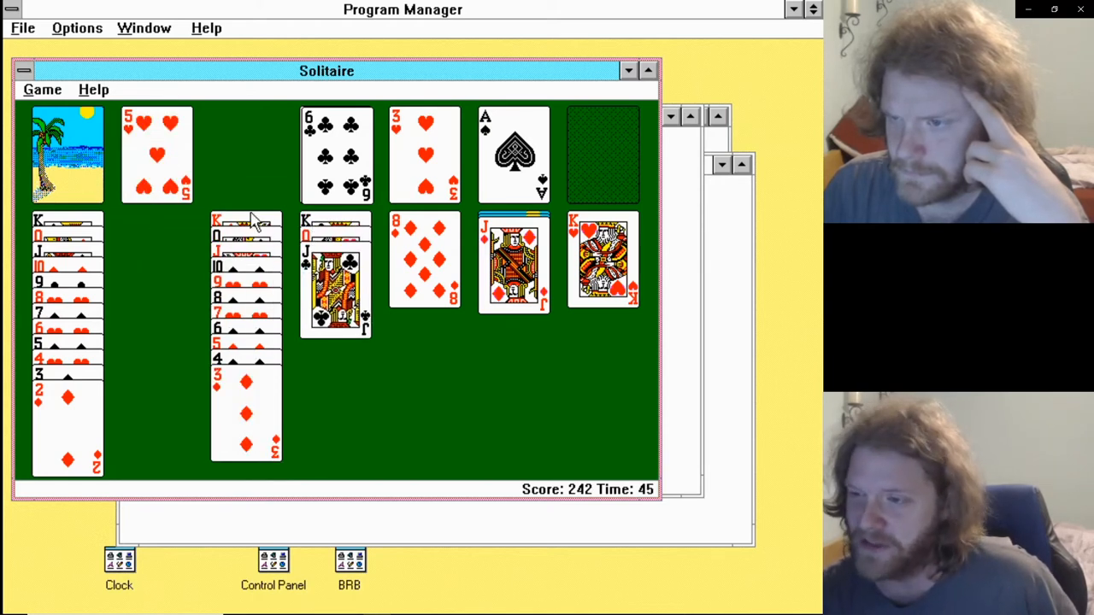
mouse_move(116, 171)
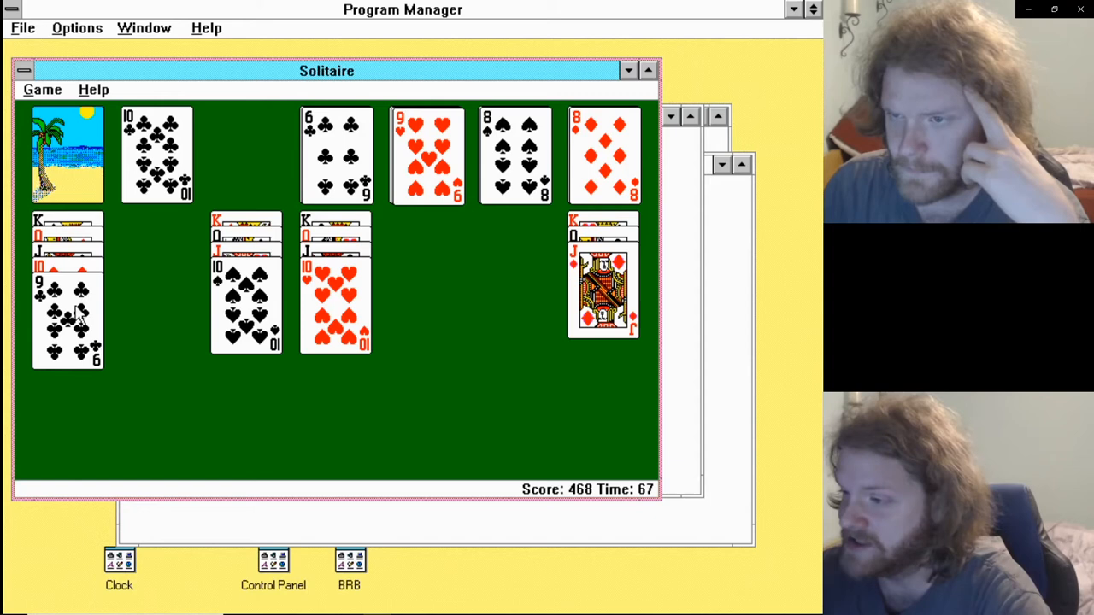
click(516, 153)
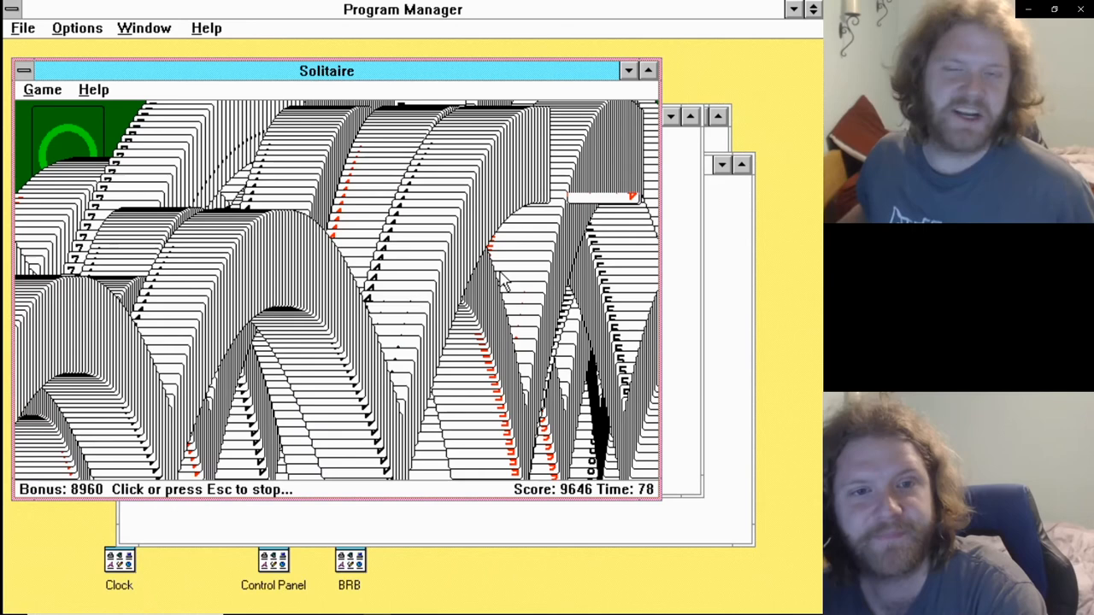
click(342, 299)
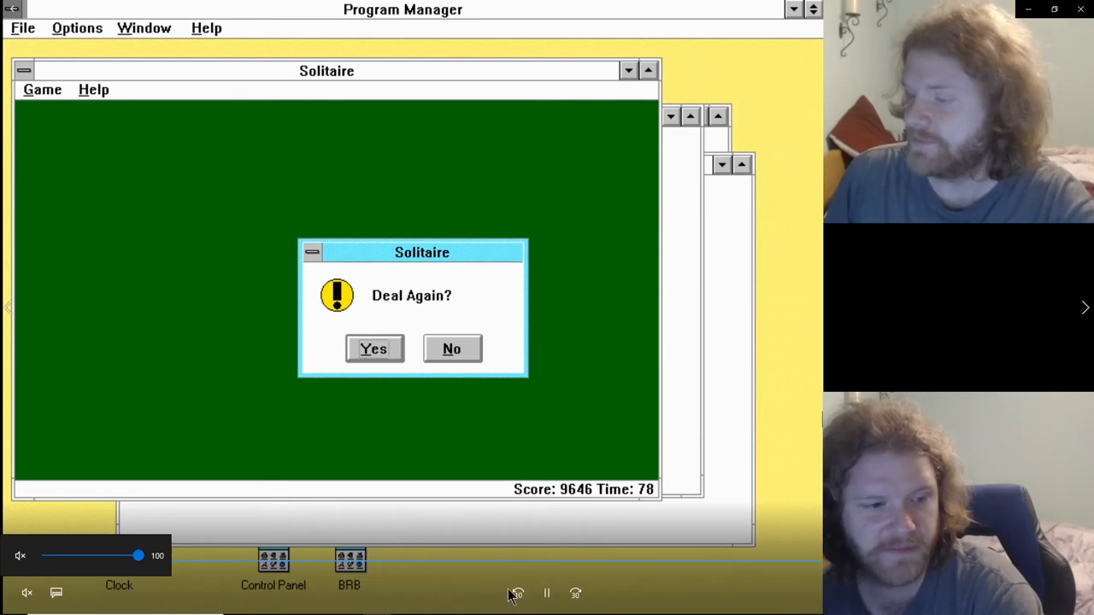
mouse_move(810, 383)
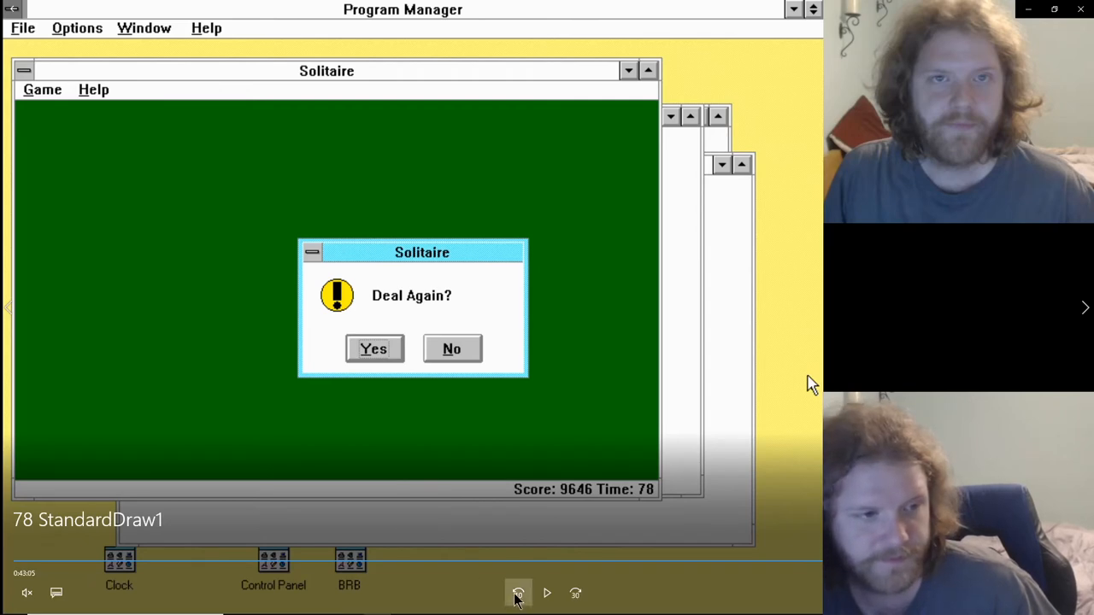
Rewind the recording from the Deal Again prompt to the board at 71 seconds
click(372, 348)
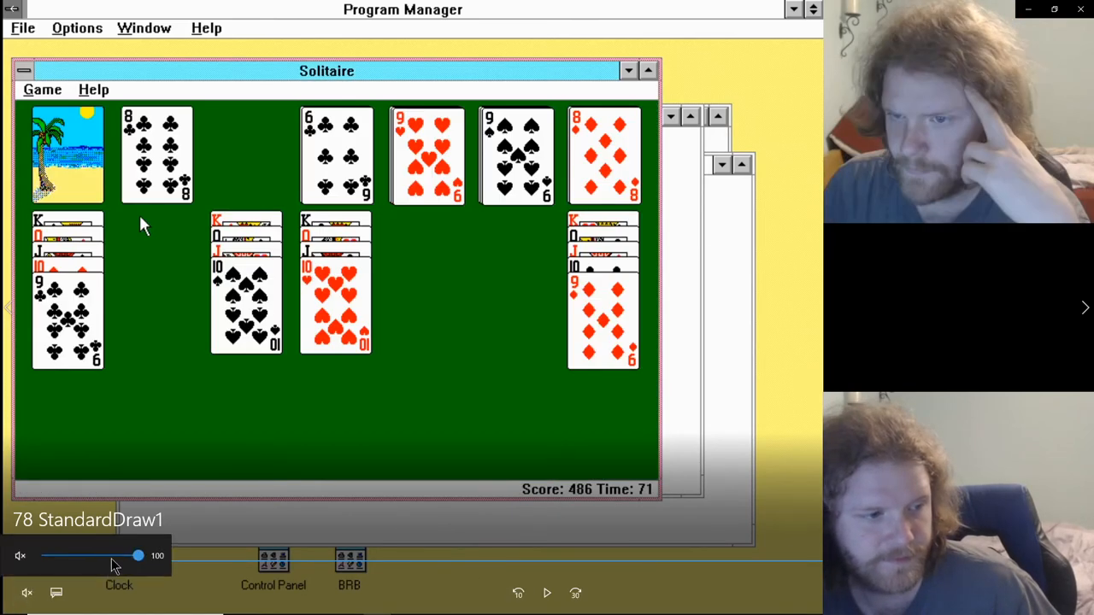